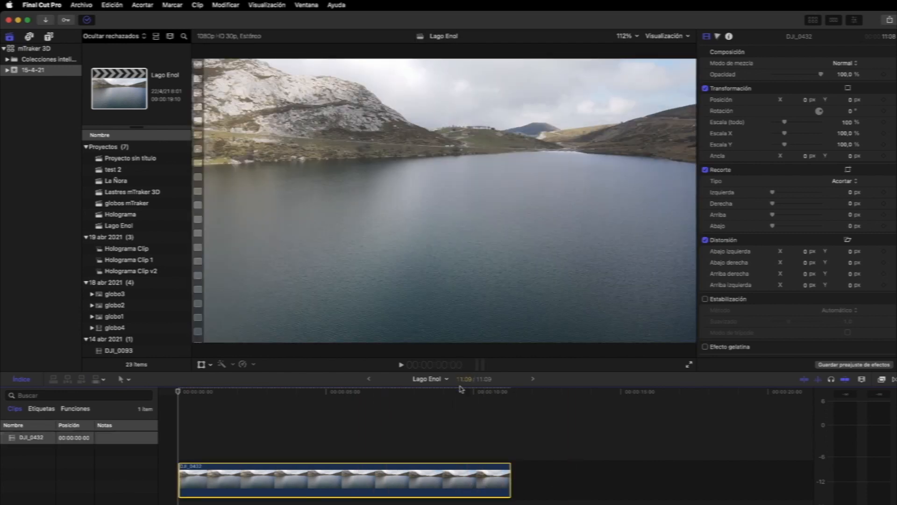
- Select the DJI_0432 lake clip in the timeline and reveal its source footage in the browser
drag(510, 479, 604, 479)
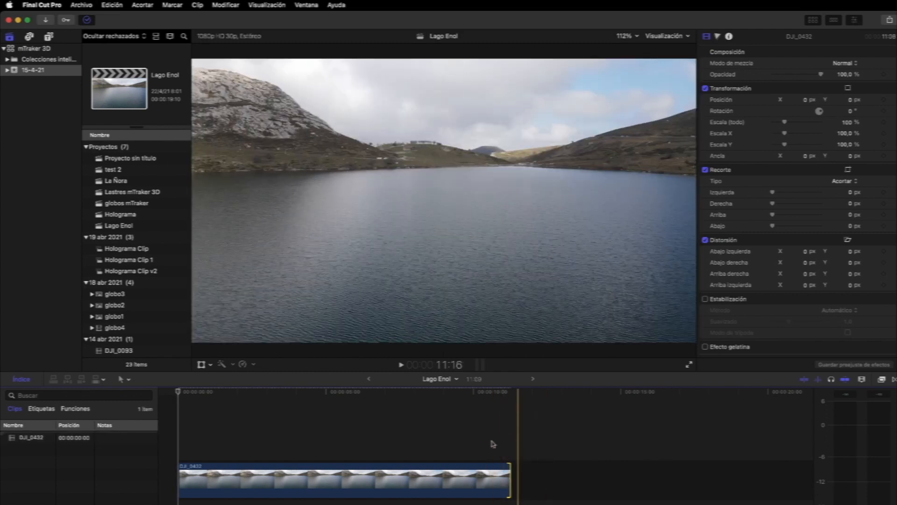
click(324, 479)
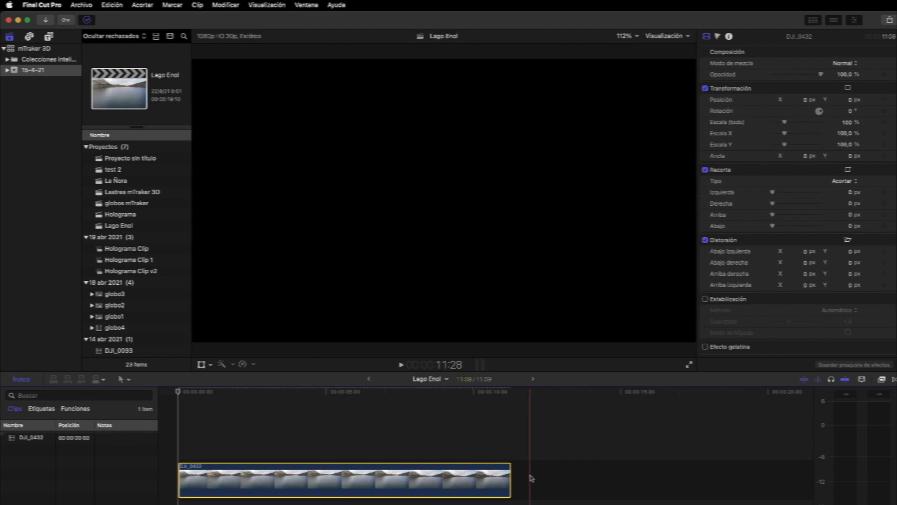
key(shift+b)
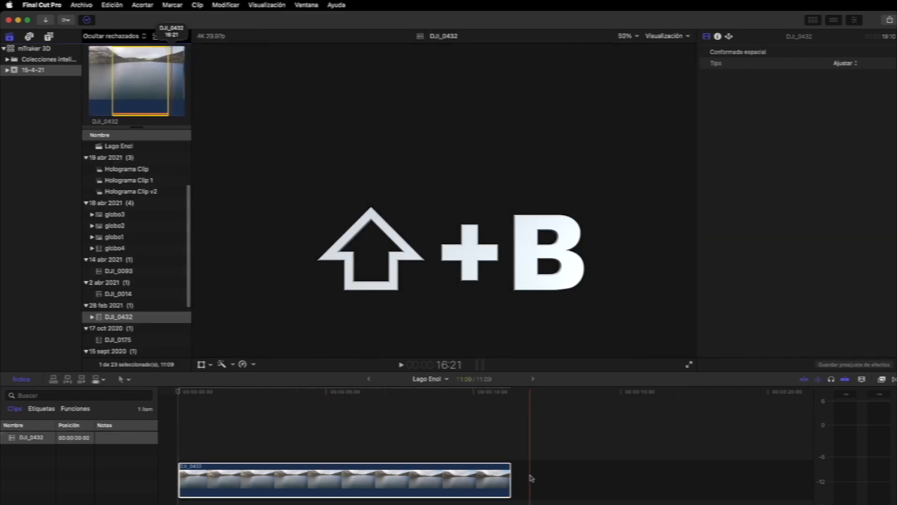
right_click(118, 317)
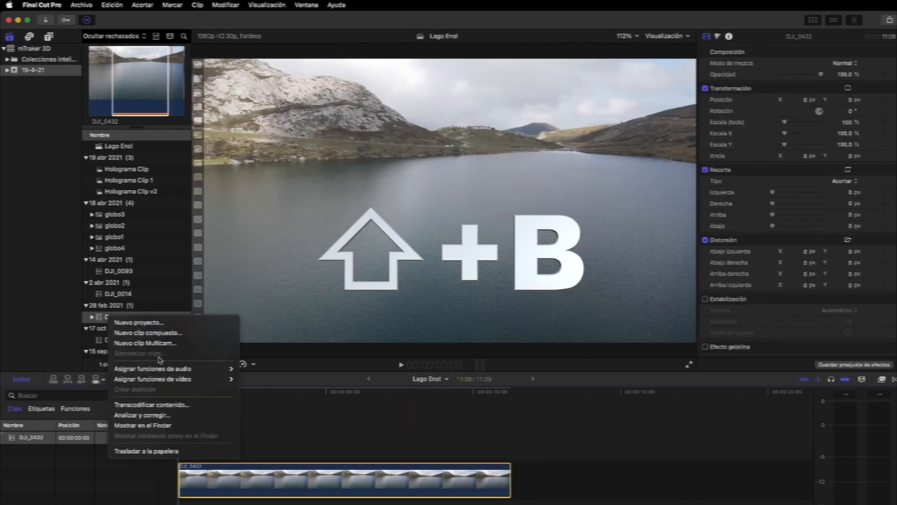
click(153, 404)
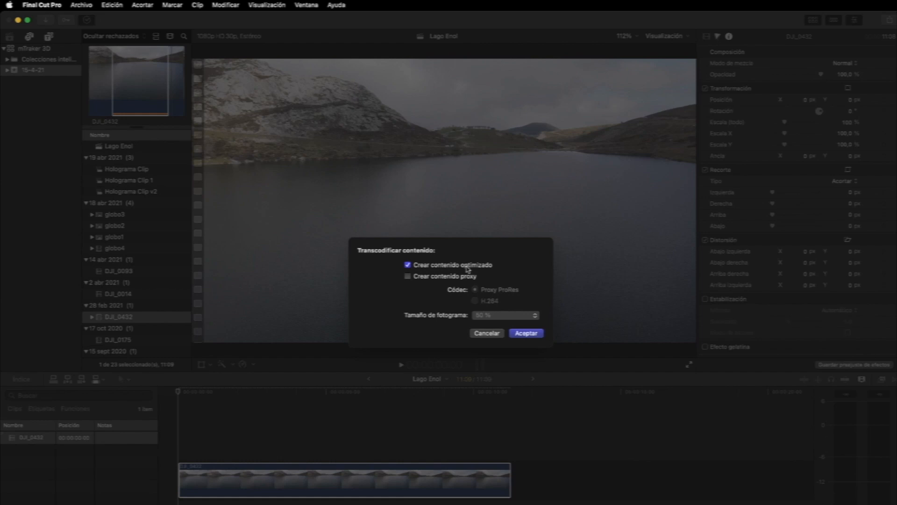
mouse_move(480, 333)
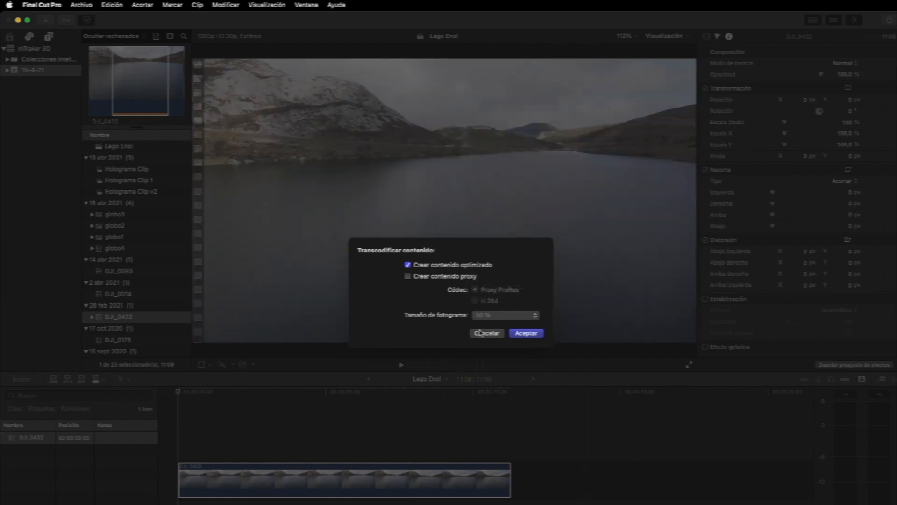
click(524, 332)
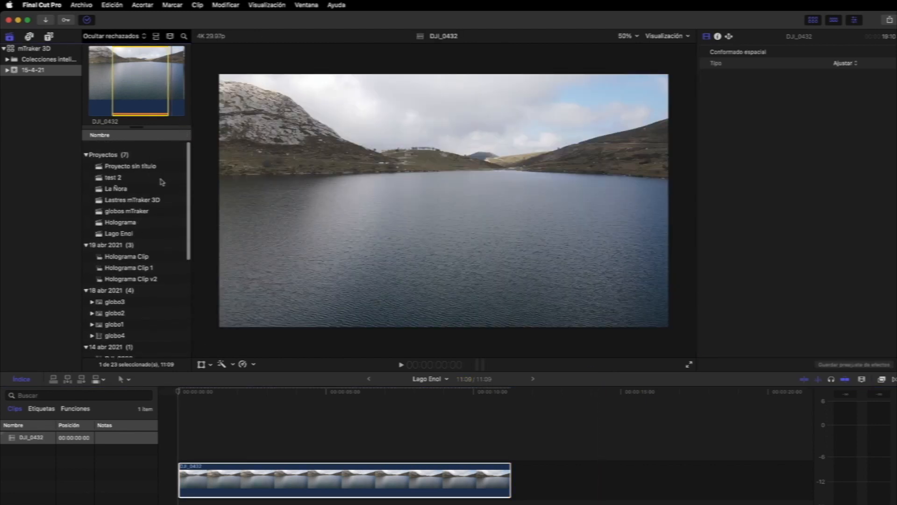
- Reopen Lago Enol and start mTracker 3D tracking on the DJI_0432 clip
click(119, 233)
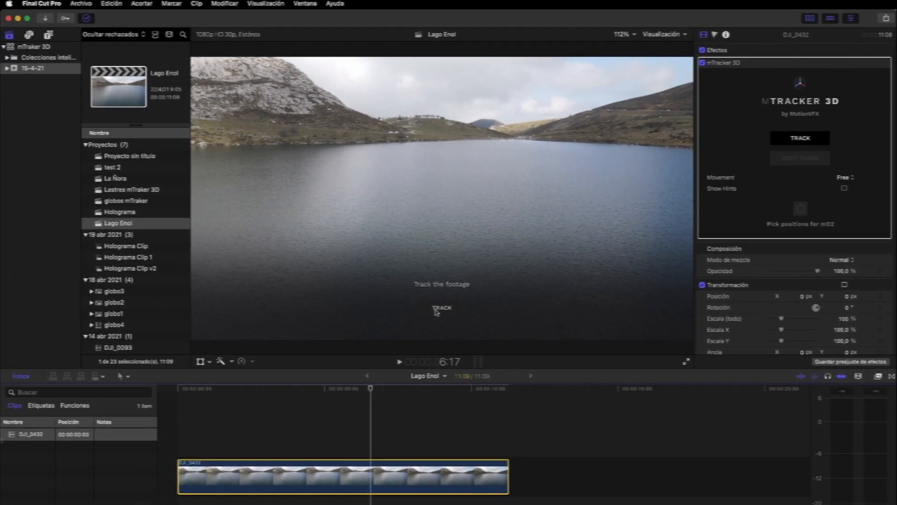
click(342, 476)
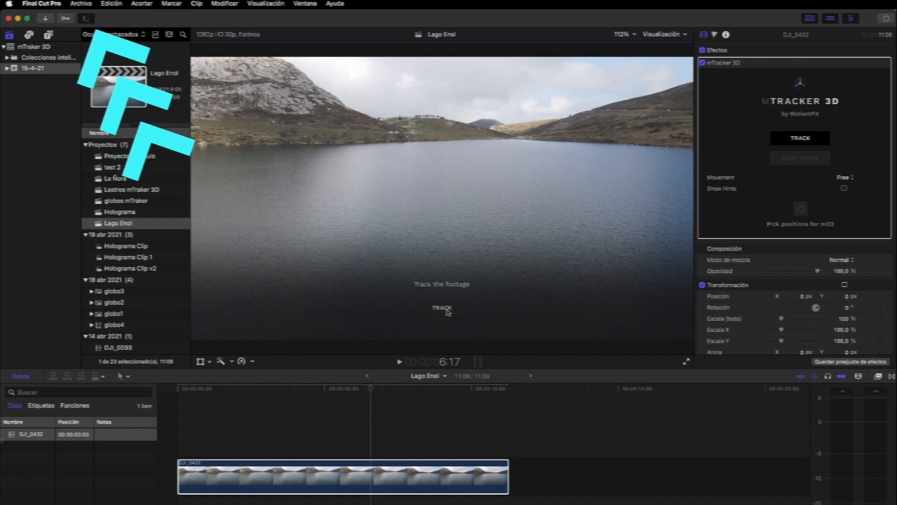
- Run the frame analysis, checking background tasks and Preferences while it completes
click(442, 308)
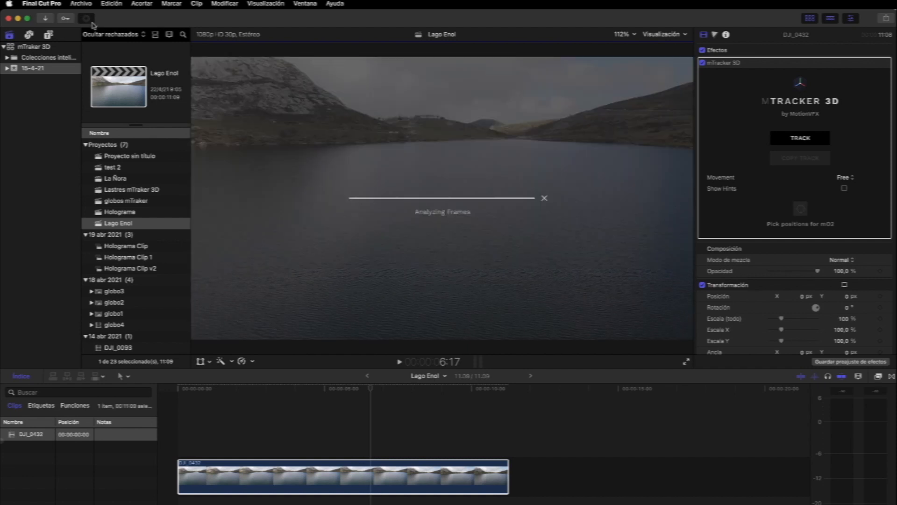
click(86, 19)
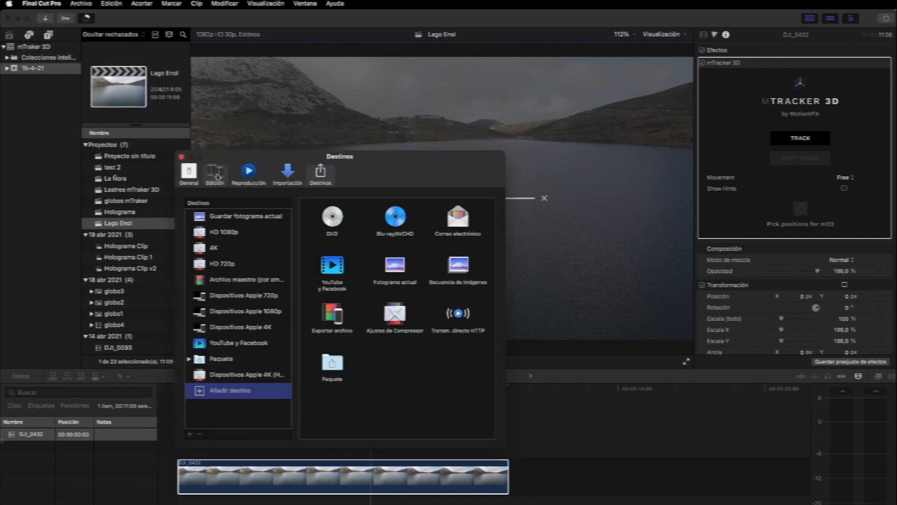
click(248, 172)
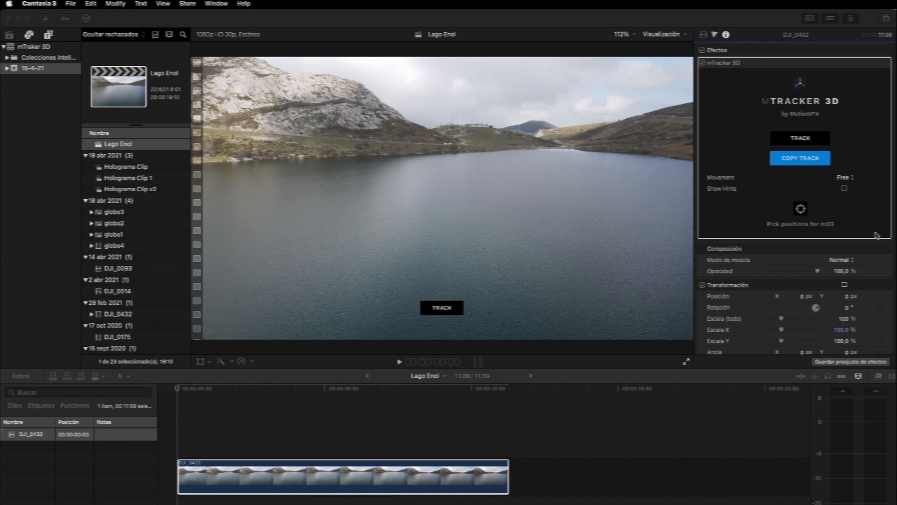
mouse_move(891, 216)
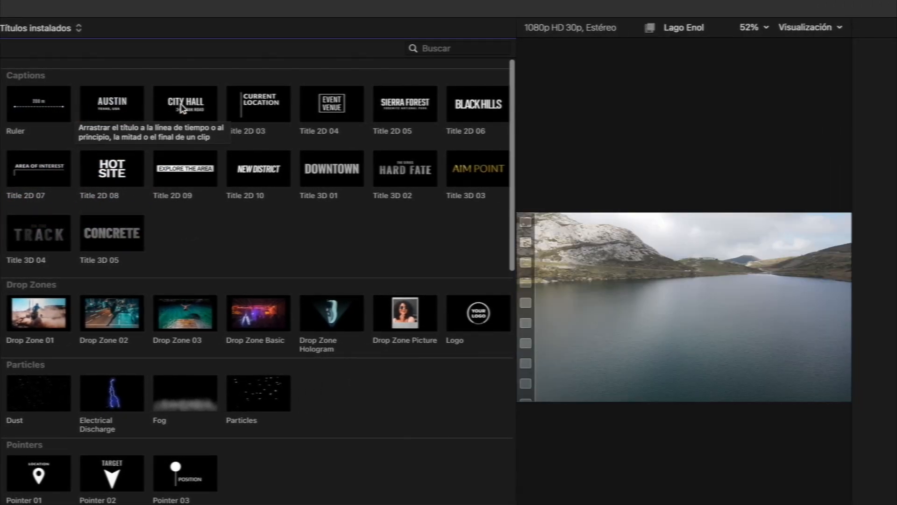
mouse_move(447, 177)
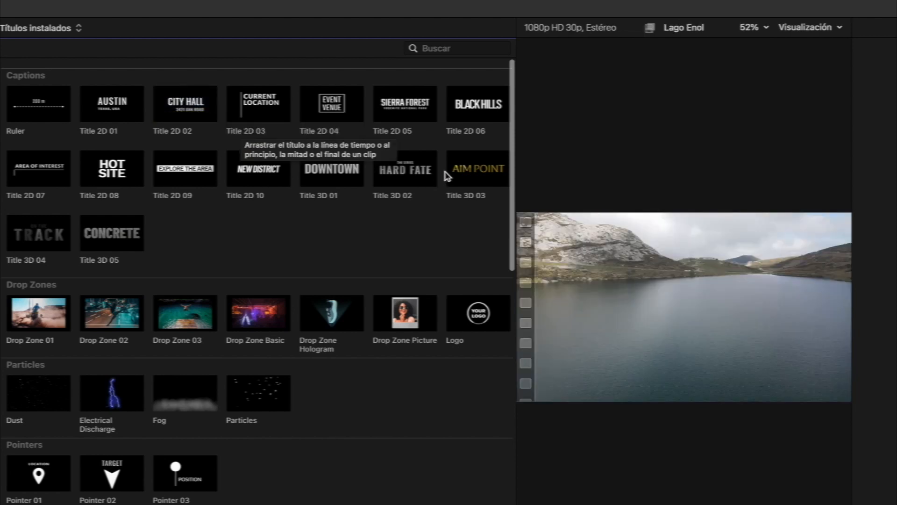
- Preview USDZ models such as Pointer 03, Moon and Saturn, scrolling through the categories
click(476, 167)
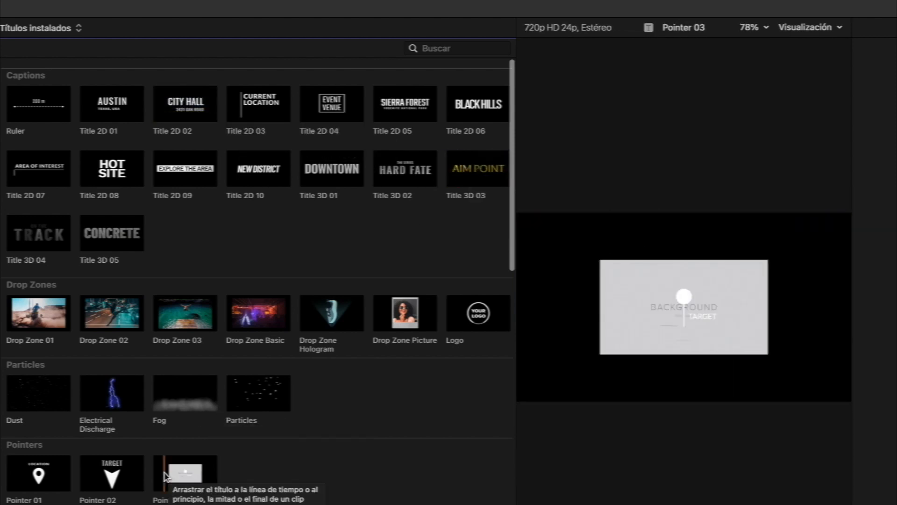
click(38, 312)
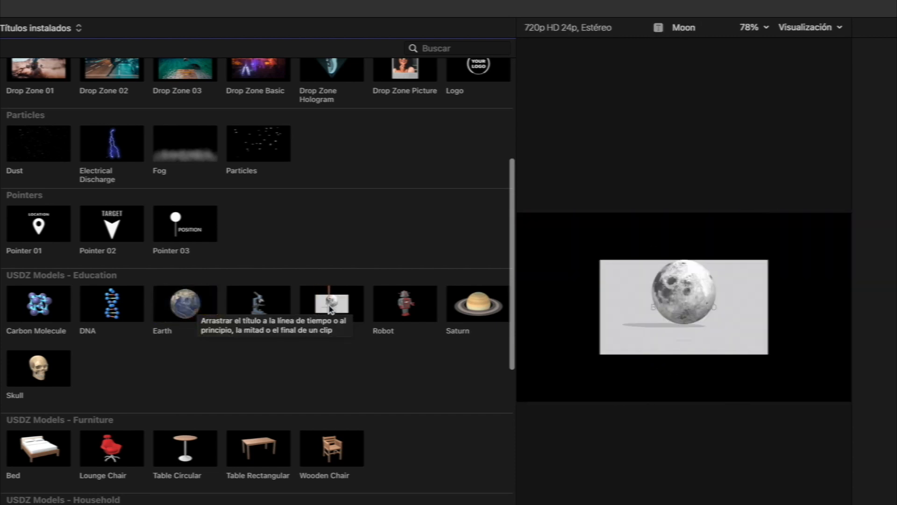
click(478, 303)
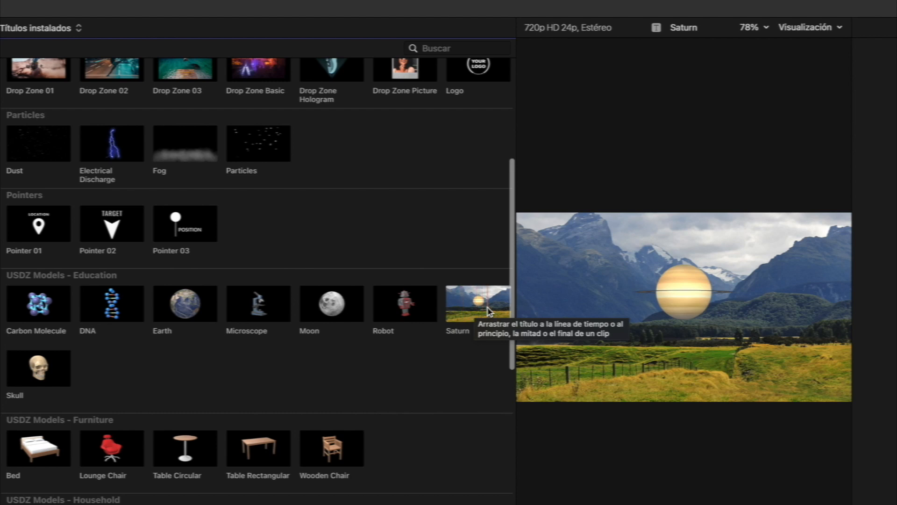
click(477, 303)
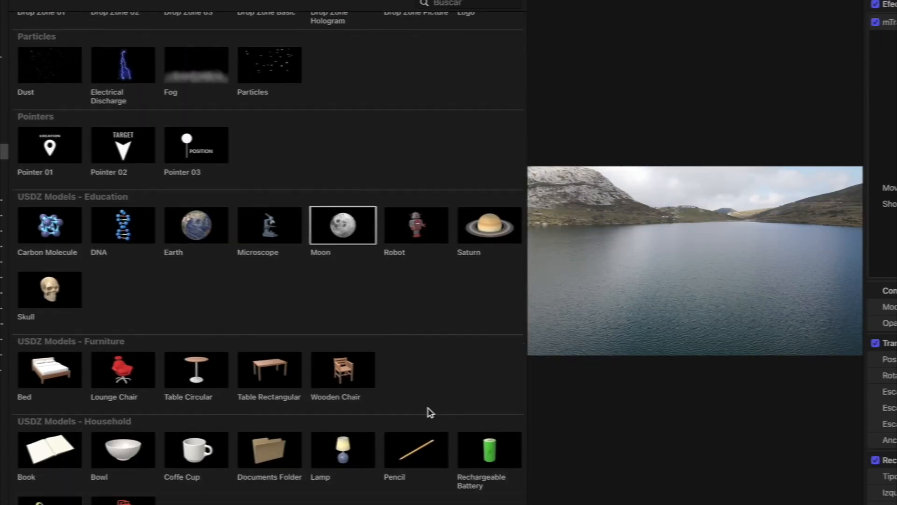
scroll(down, 3)
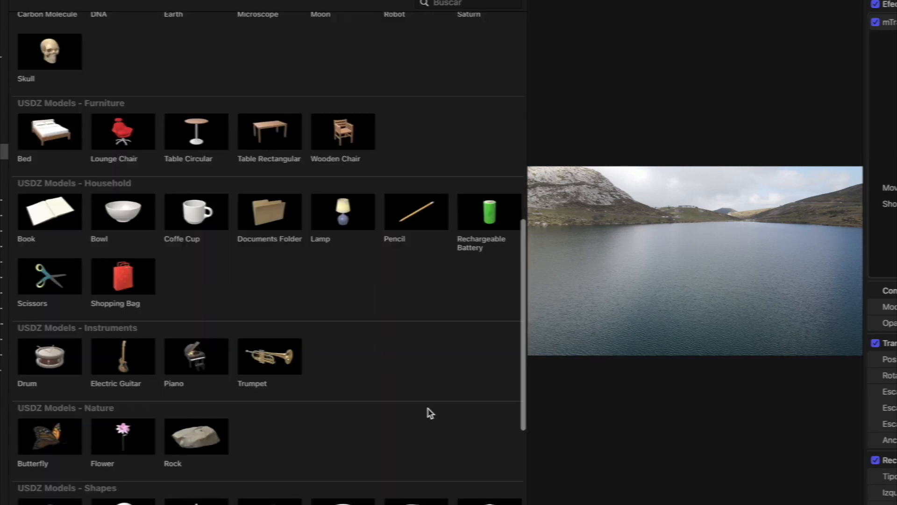
scroll(down, 3)
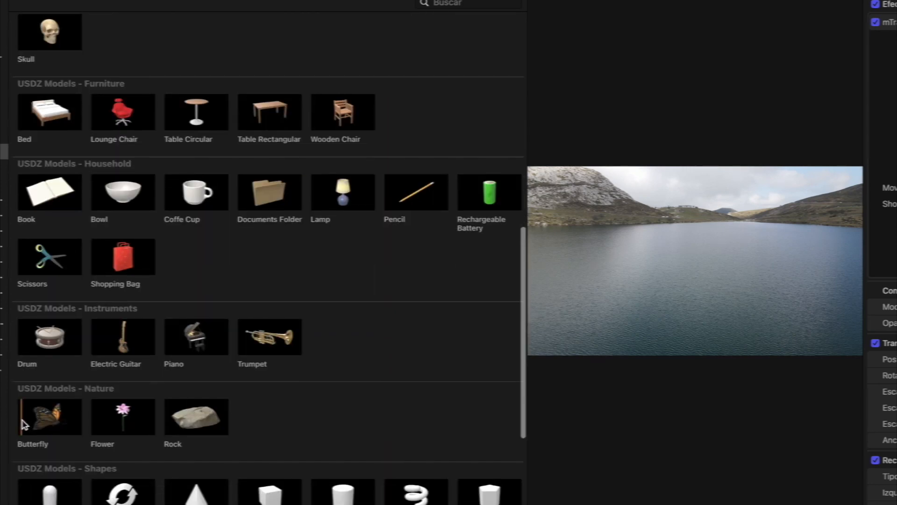
click(50, 416)
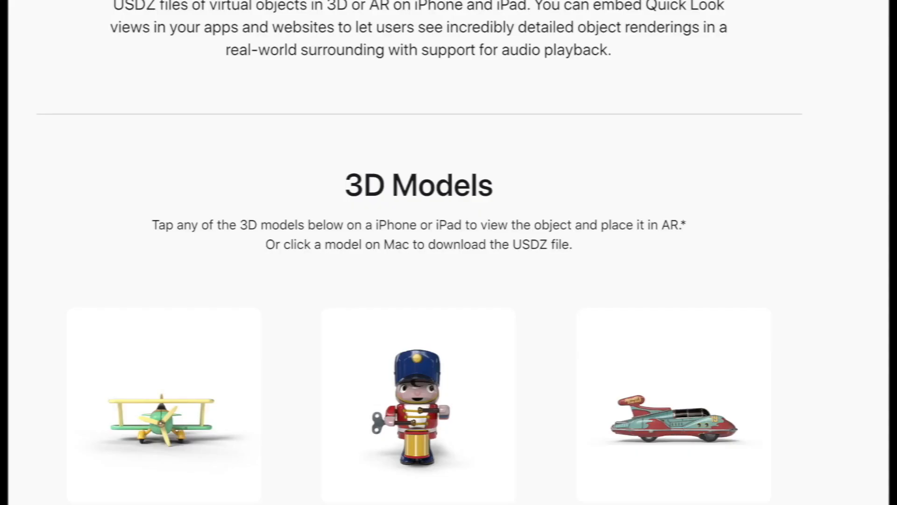
- Scroll Apple's AR Quick Look gallery down to the 3D Models section
scroll(down, 3)
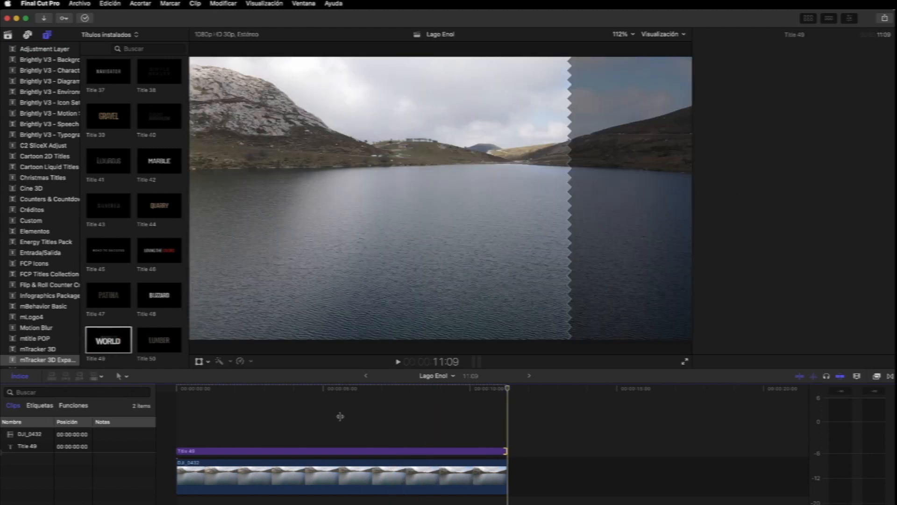
- Paste the copied mTracker 3D track into Title 49 and confirm the Done dialog
click(287, 389)
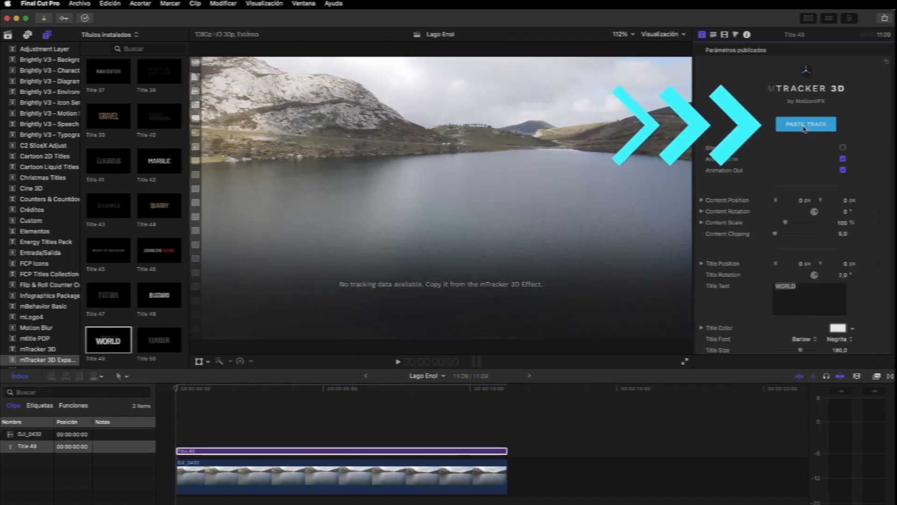
click(805, 124)
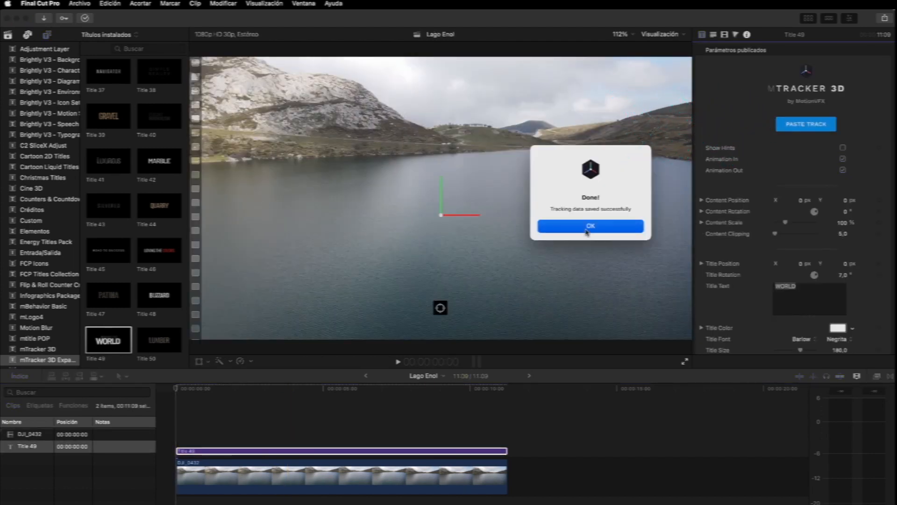
click(590, 226)
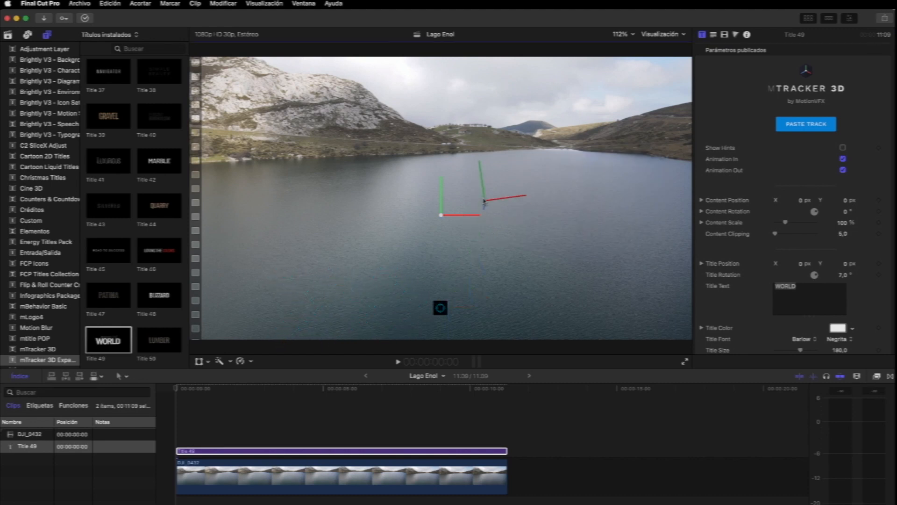
- Drag the 3D axis gizmo so the anchor sits on the water near the lake's centre
drag(482, 200, 491, 207)
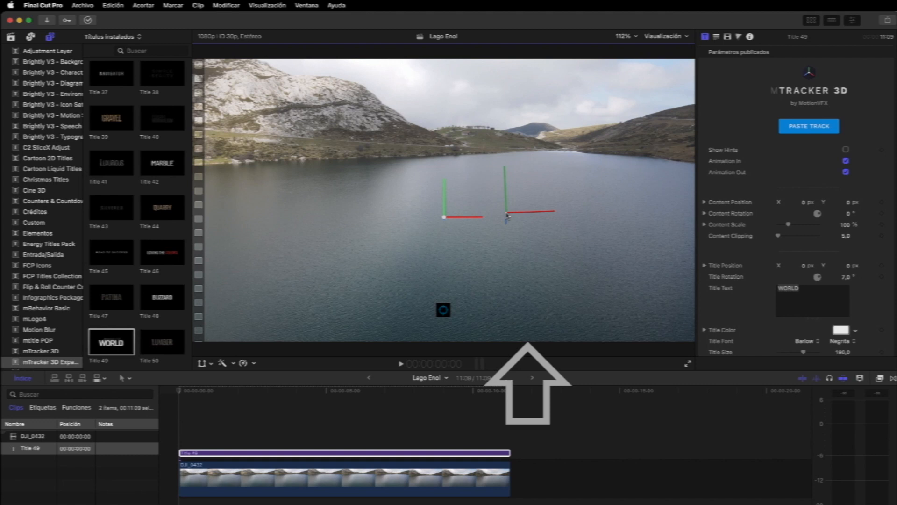
drag(505, 214, 486, 215)
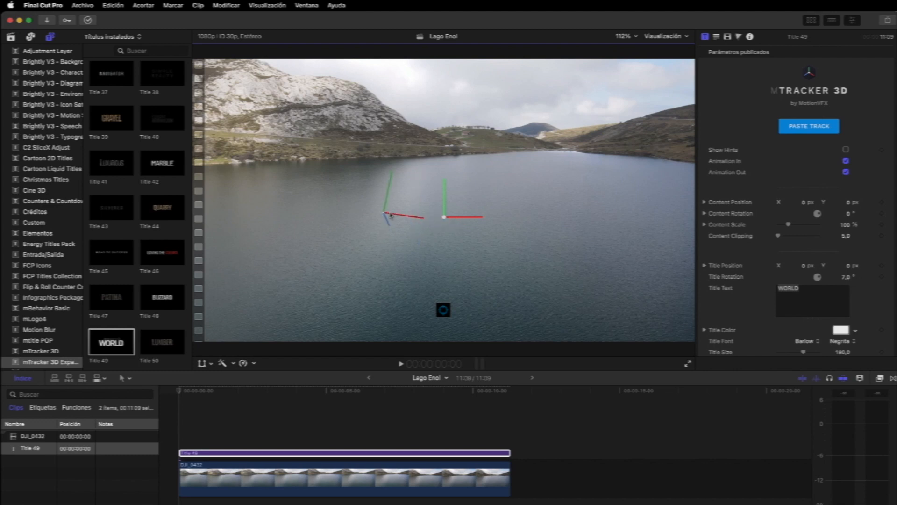
drag(388, 216, 445, 216)
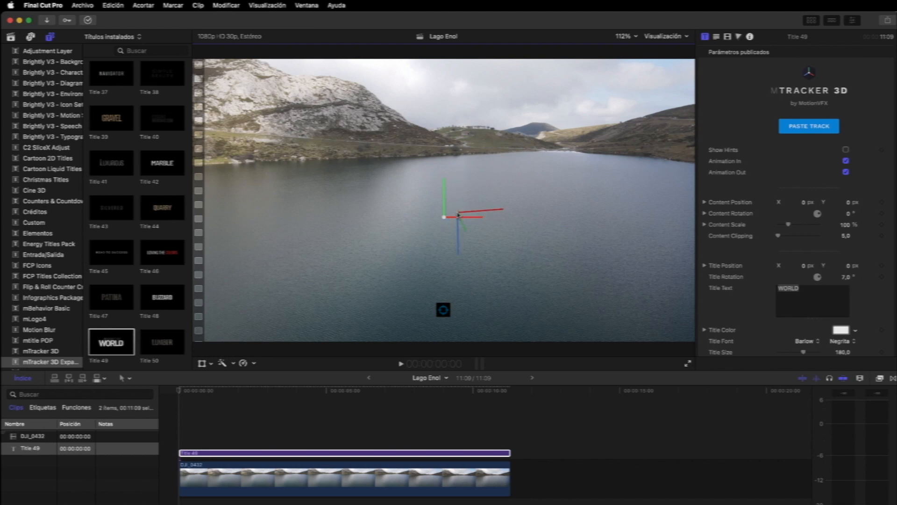
drag(445, 216, 647, 284)
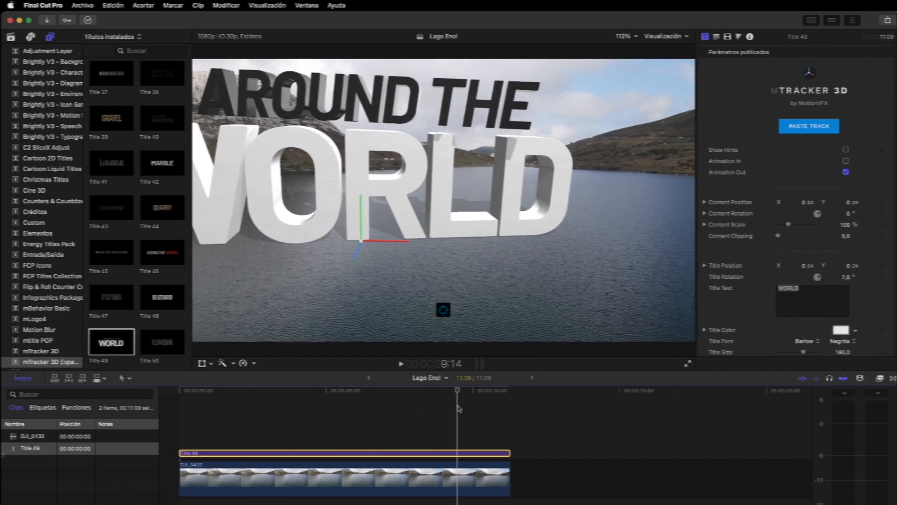
- Preview the title through the clip, expand Content Rotation and adjust a rotation value
drag(457, 391, 484, 391)
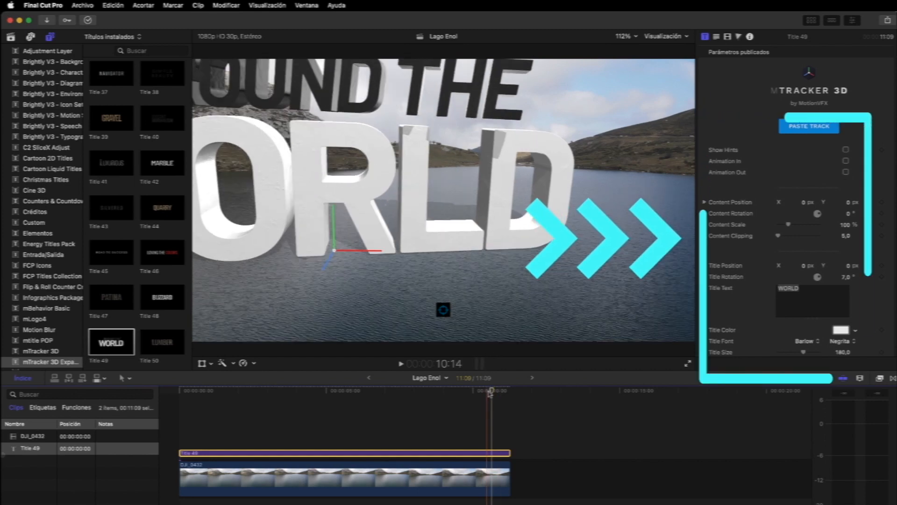
click(280, 391)
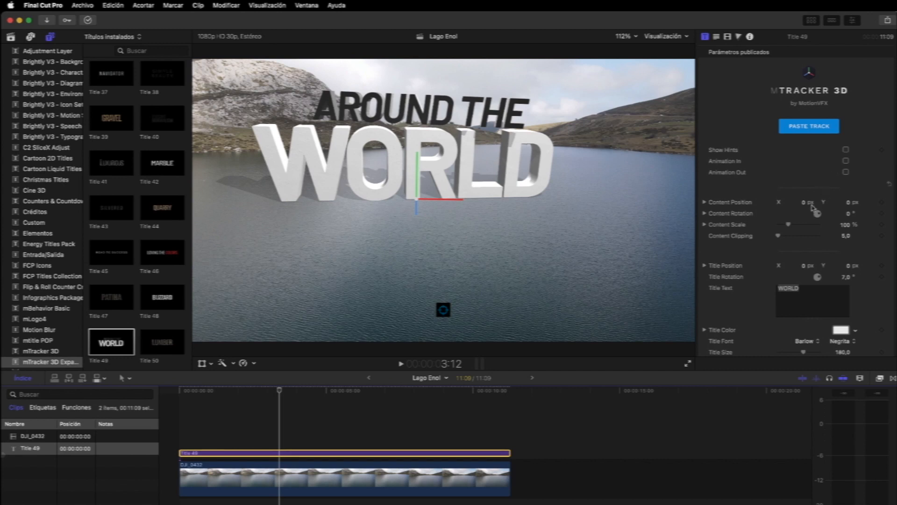
click(705, 213)
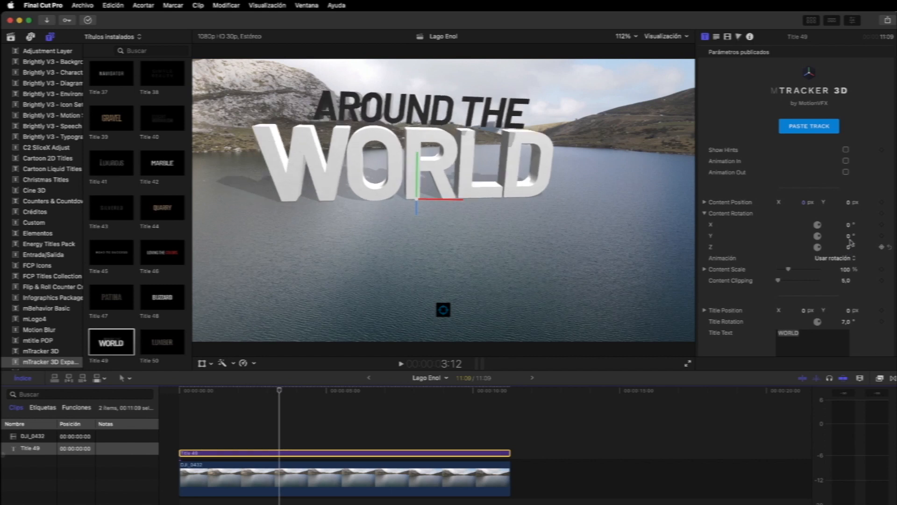
drag(852, 235, 847, 235)
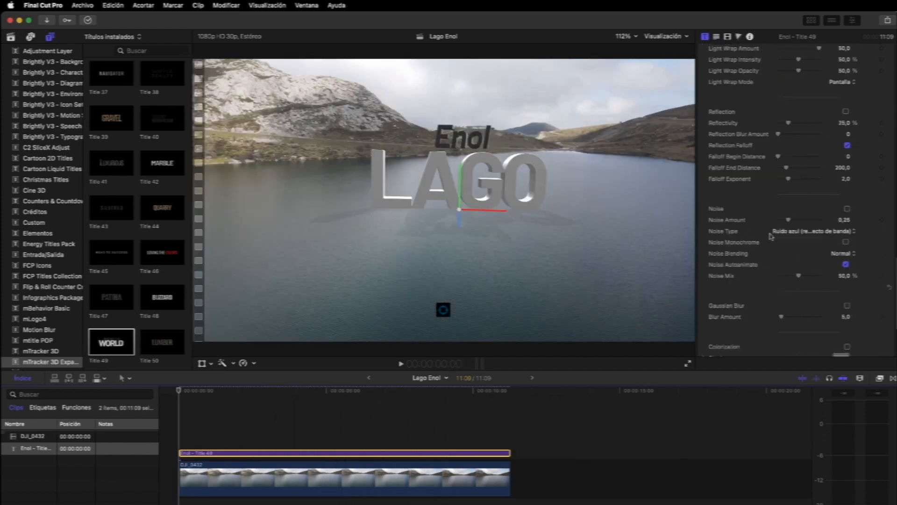
- Enable Reflection, lower Reflectivity, then go to the Modificar menu
click(846, 111)
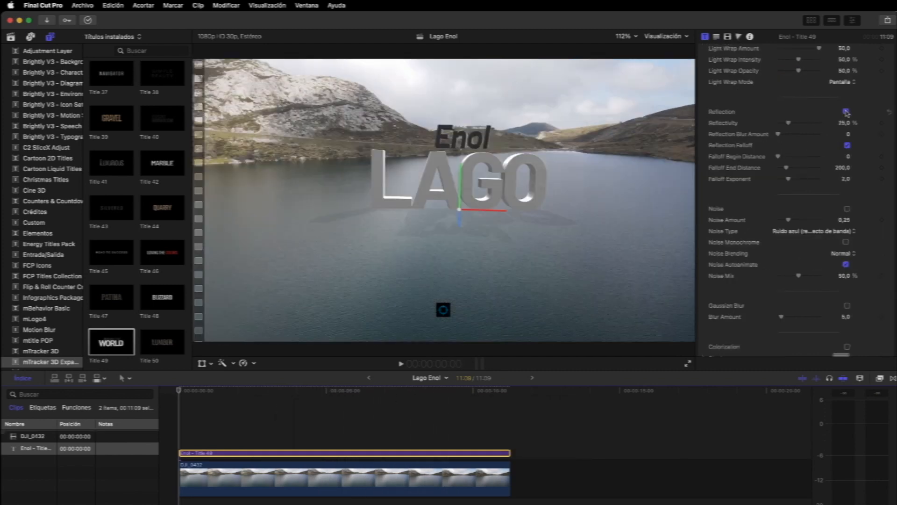
click(847, 112)
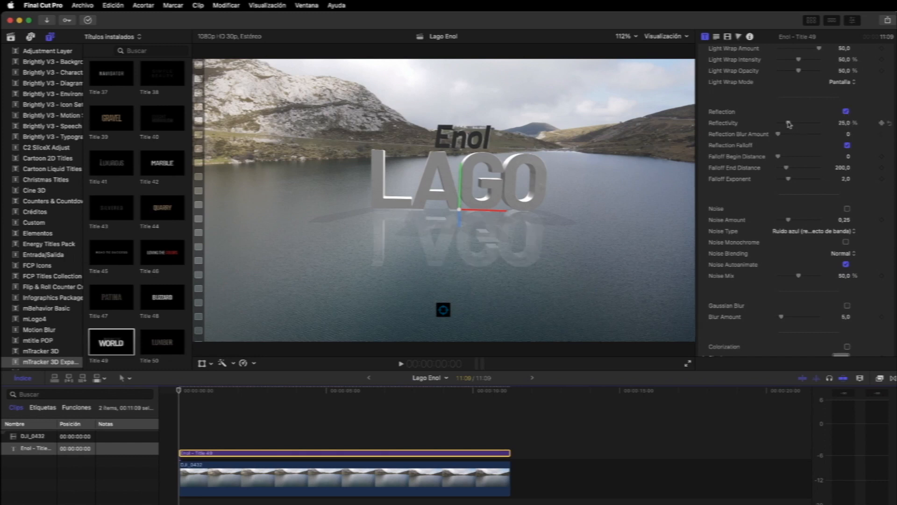
click(225, 5)
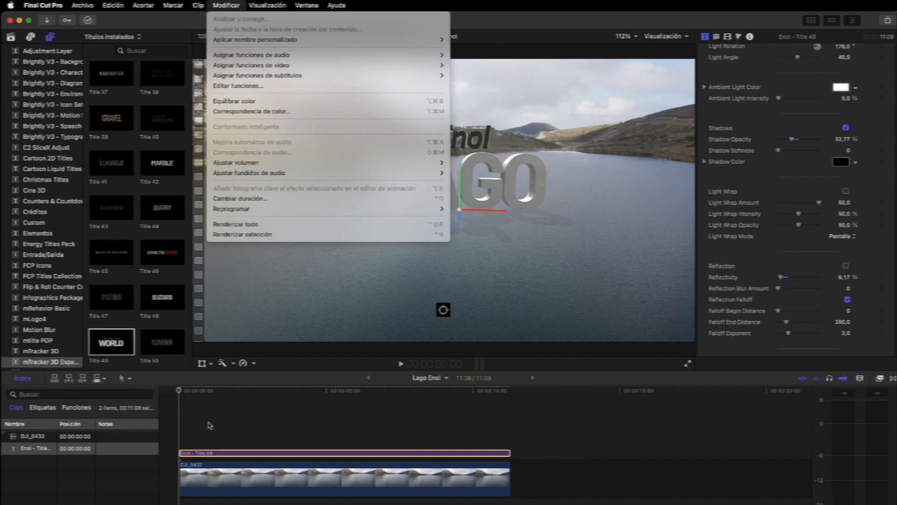